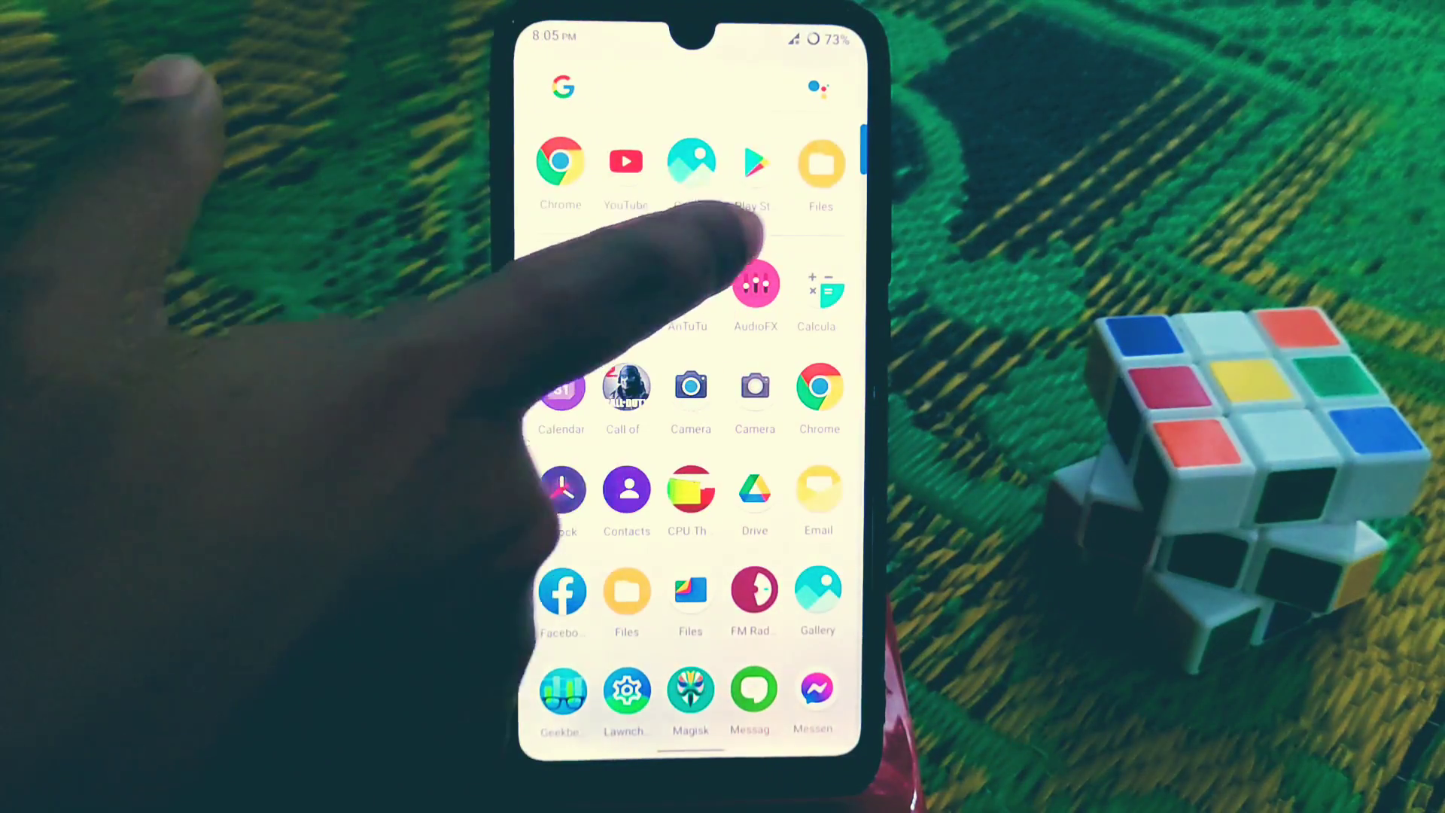
Launch the Files app and browse to the SD card listing Material_Filesme.apk.
click(690, 170)
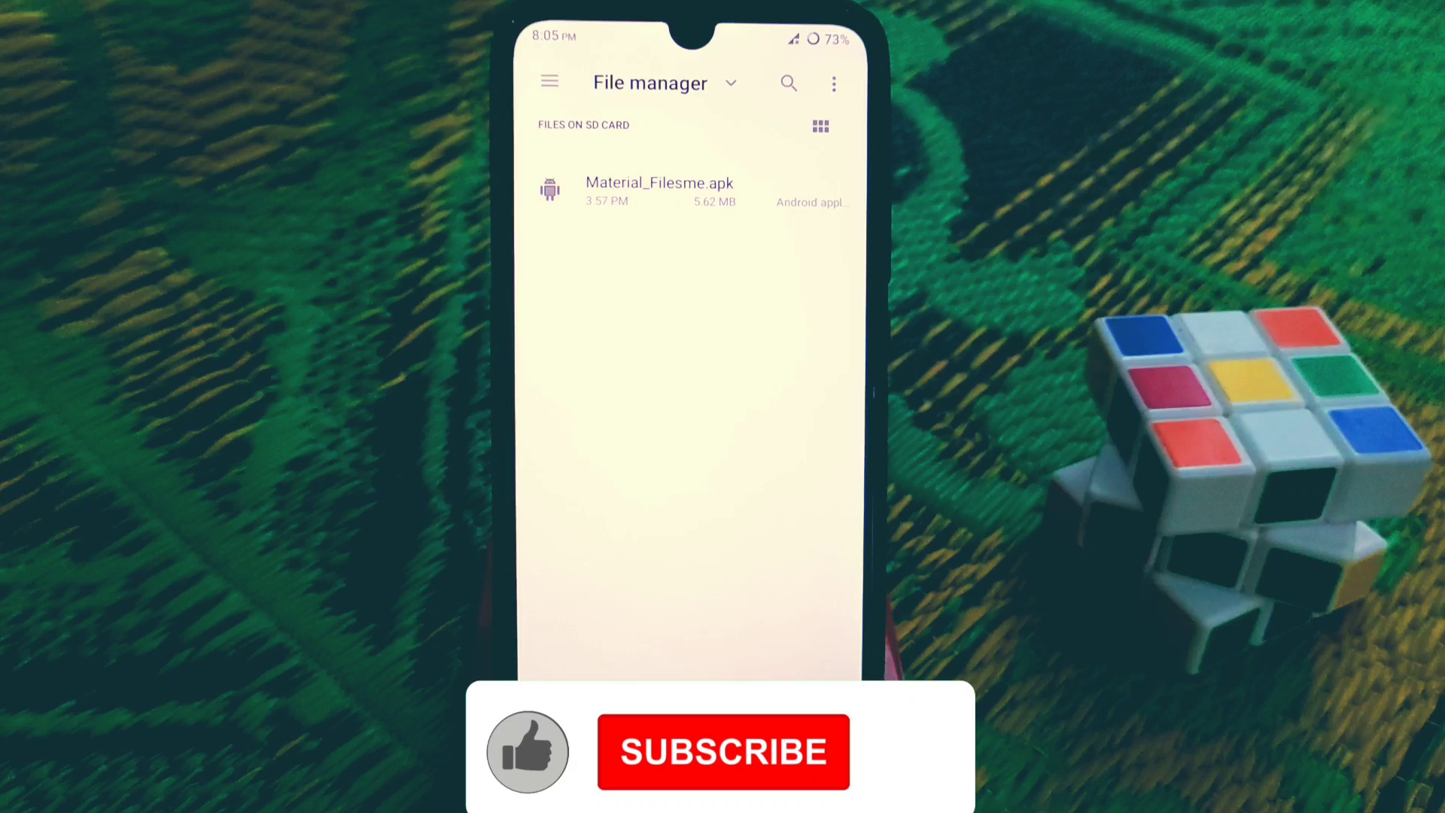
click(528, 751)
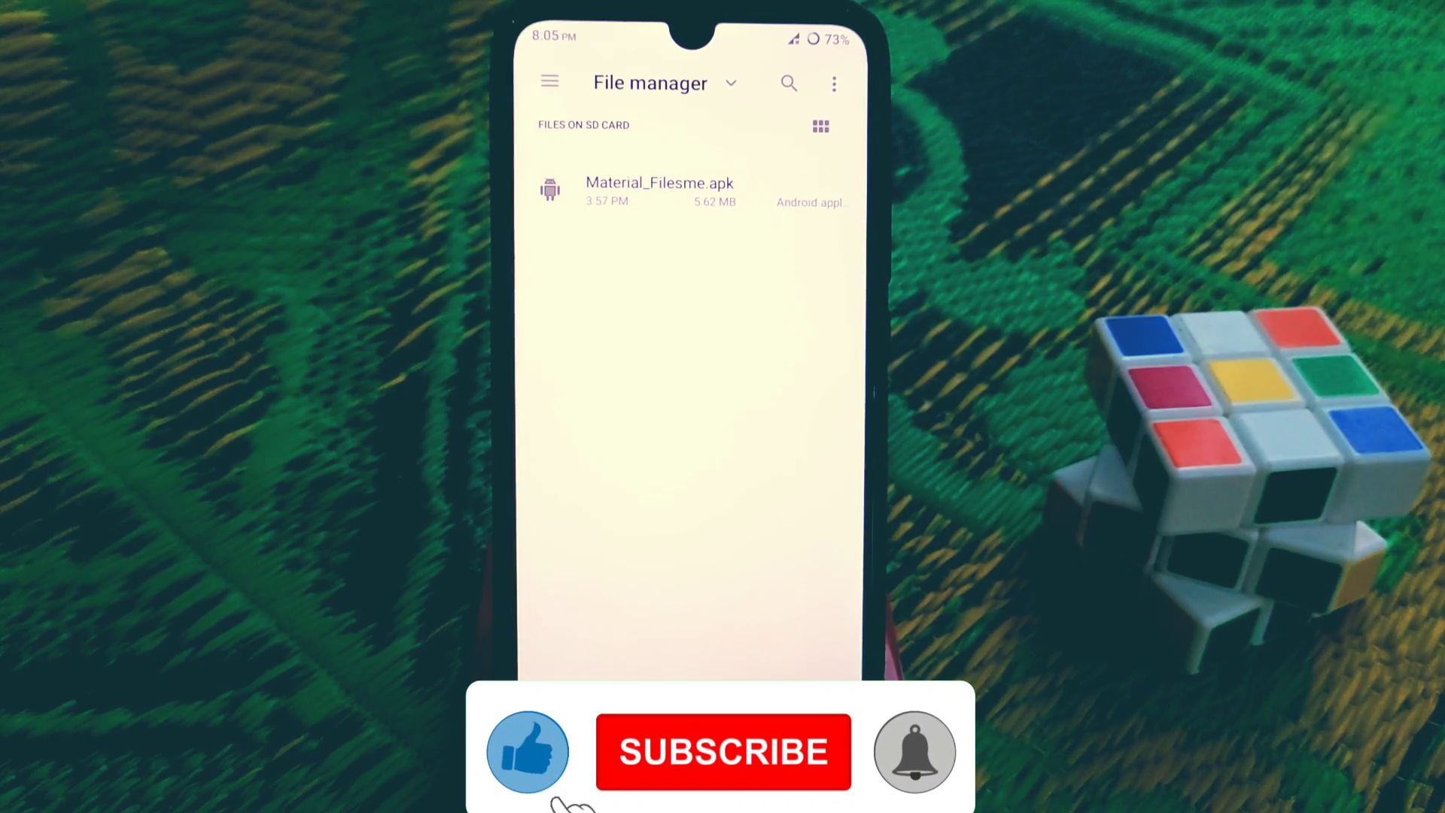
click(724, 751)
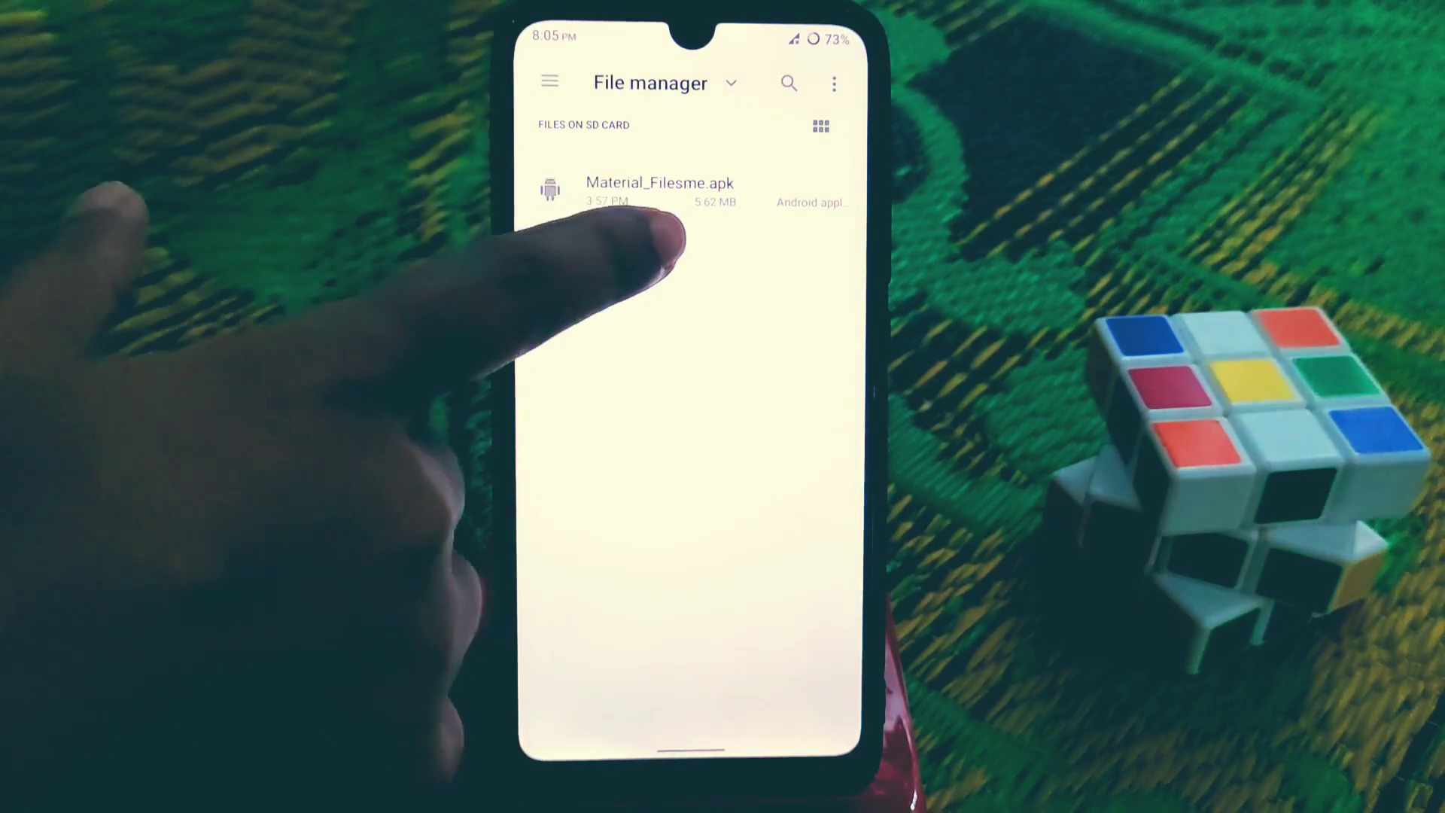
Install Material_Filesme.apk, accepting the unknown-apps warning, and launch Material Files.
click(659, 182)
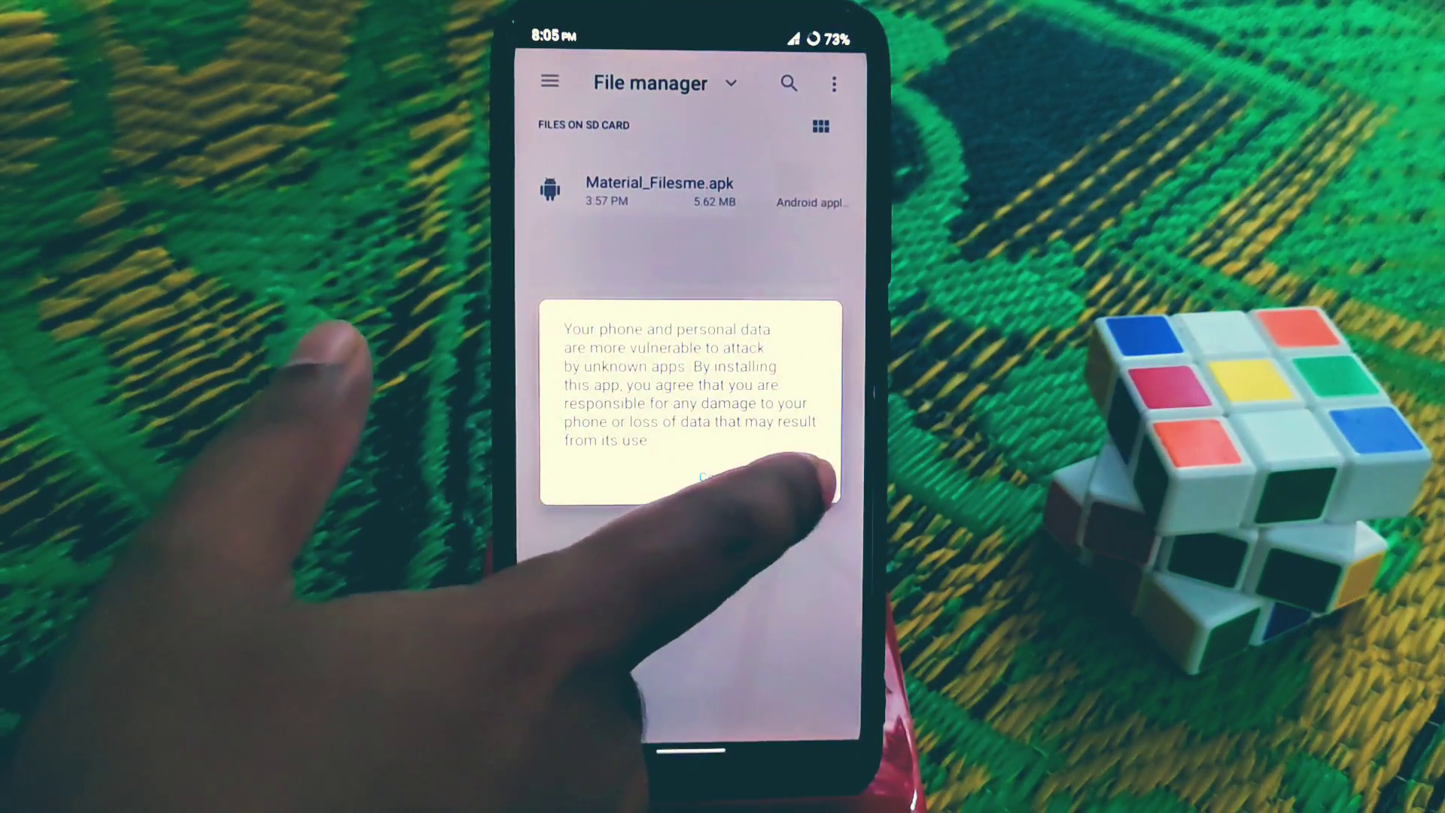
click(727, 477)
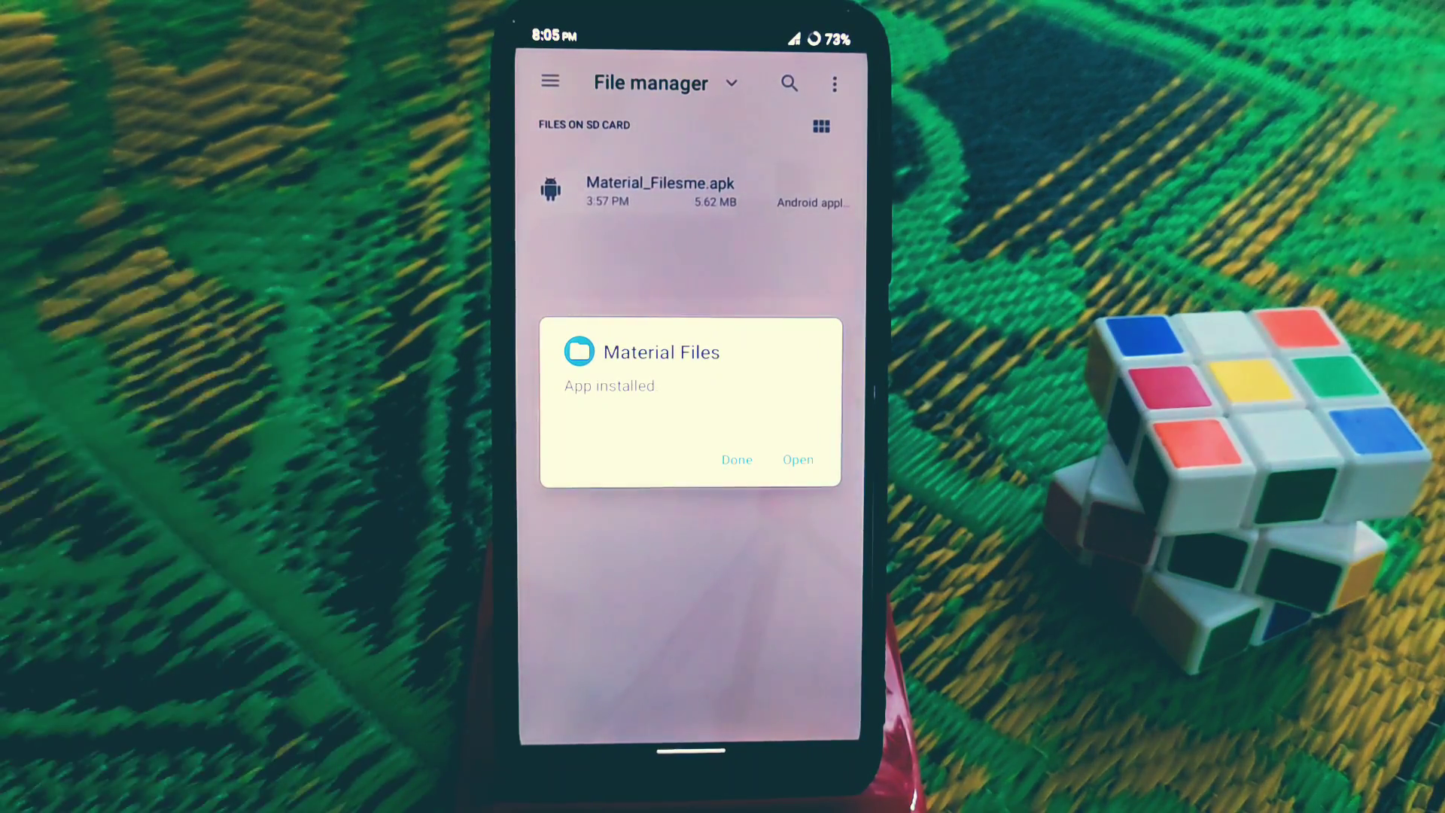
click(797, 460)
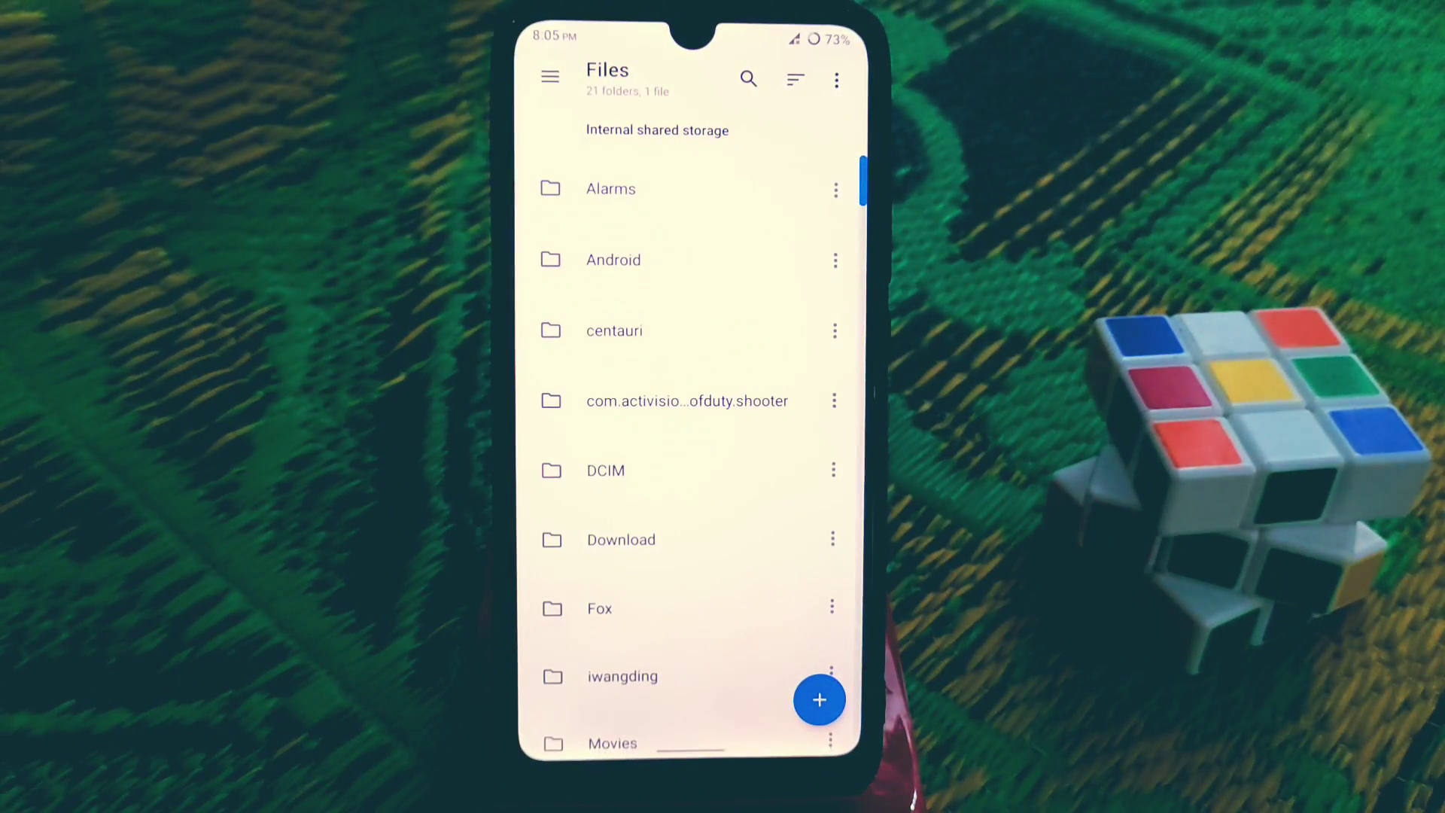
Add the SD card as a storage location, then return to Internal shared storage.
scroll(down, 3)
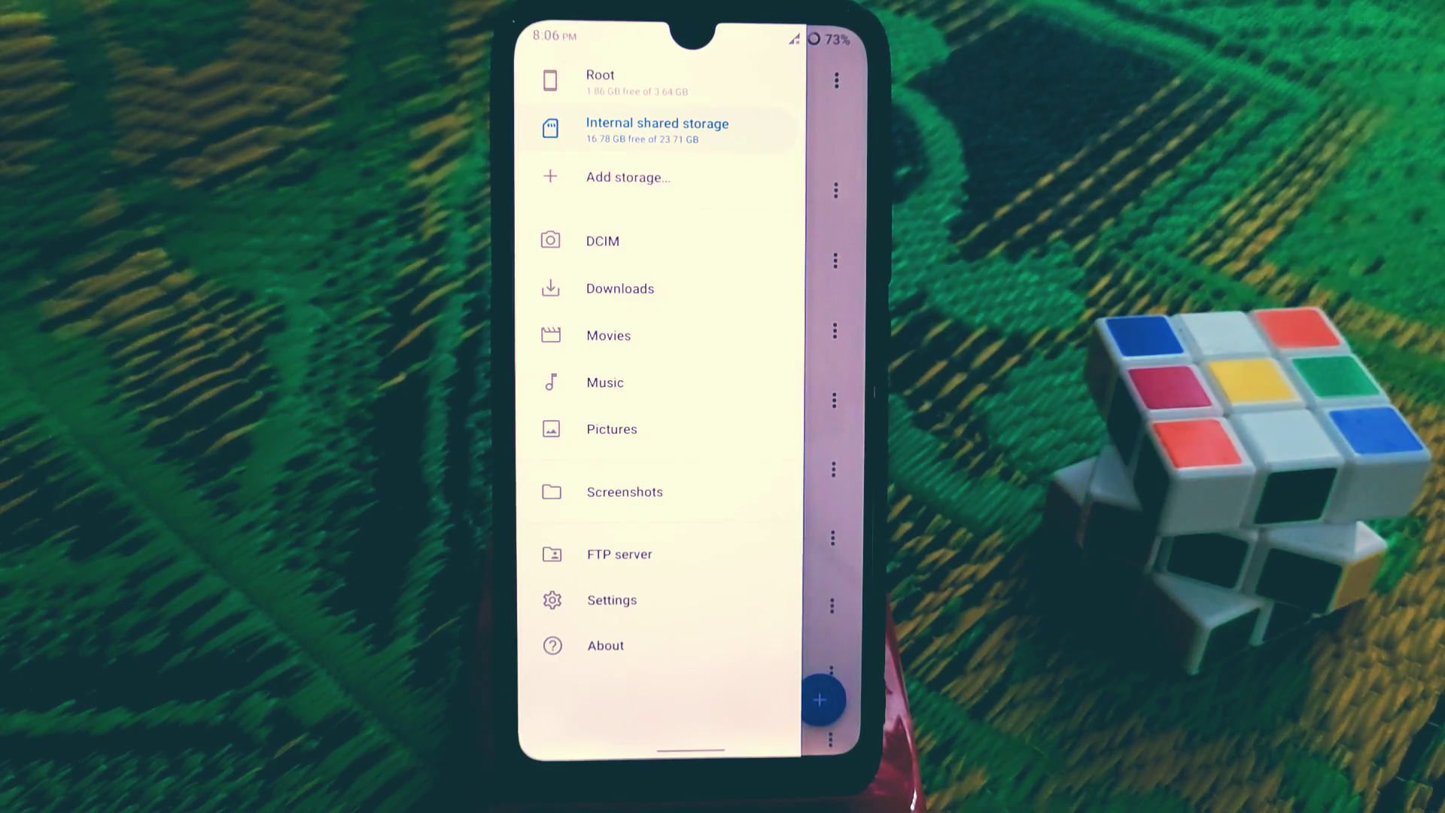
click(626, 178)
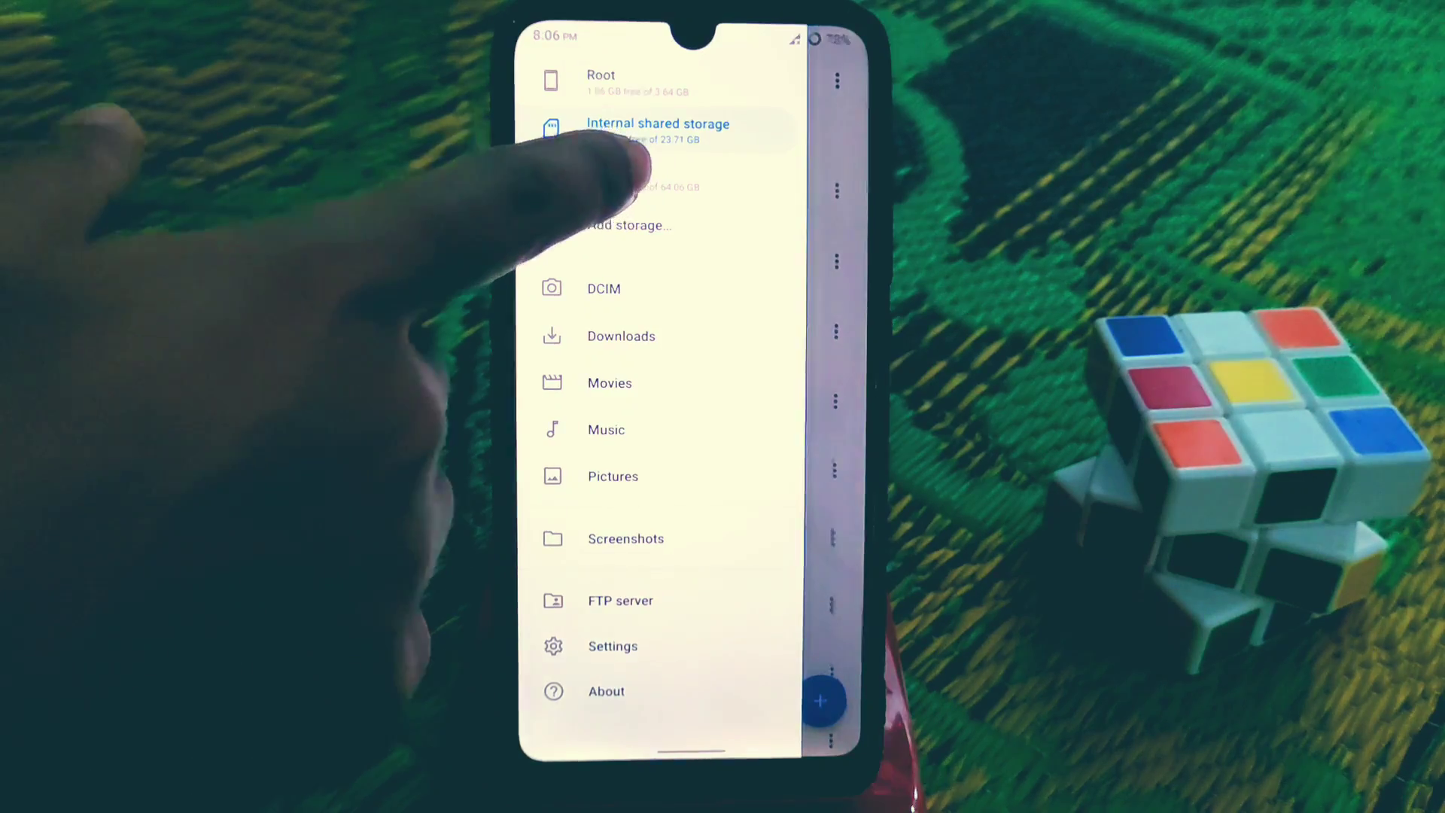
click(657, 129)
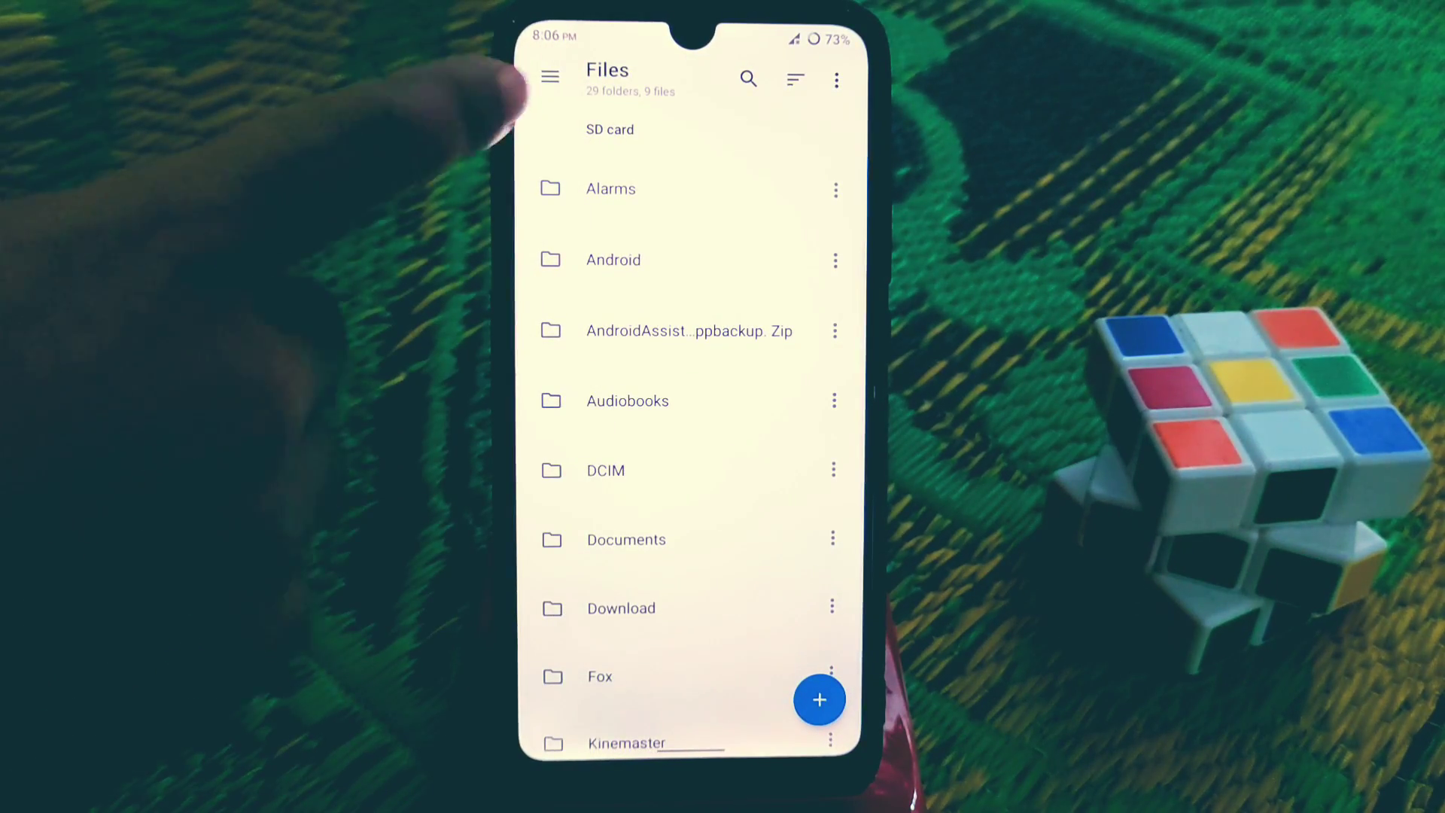
click(549, 77)
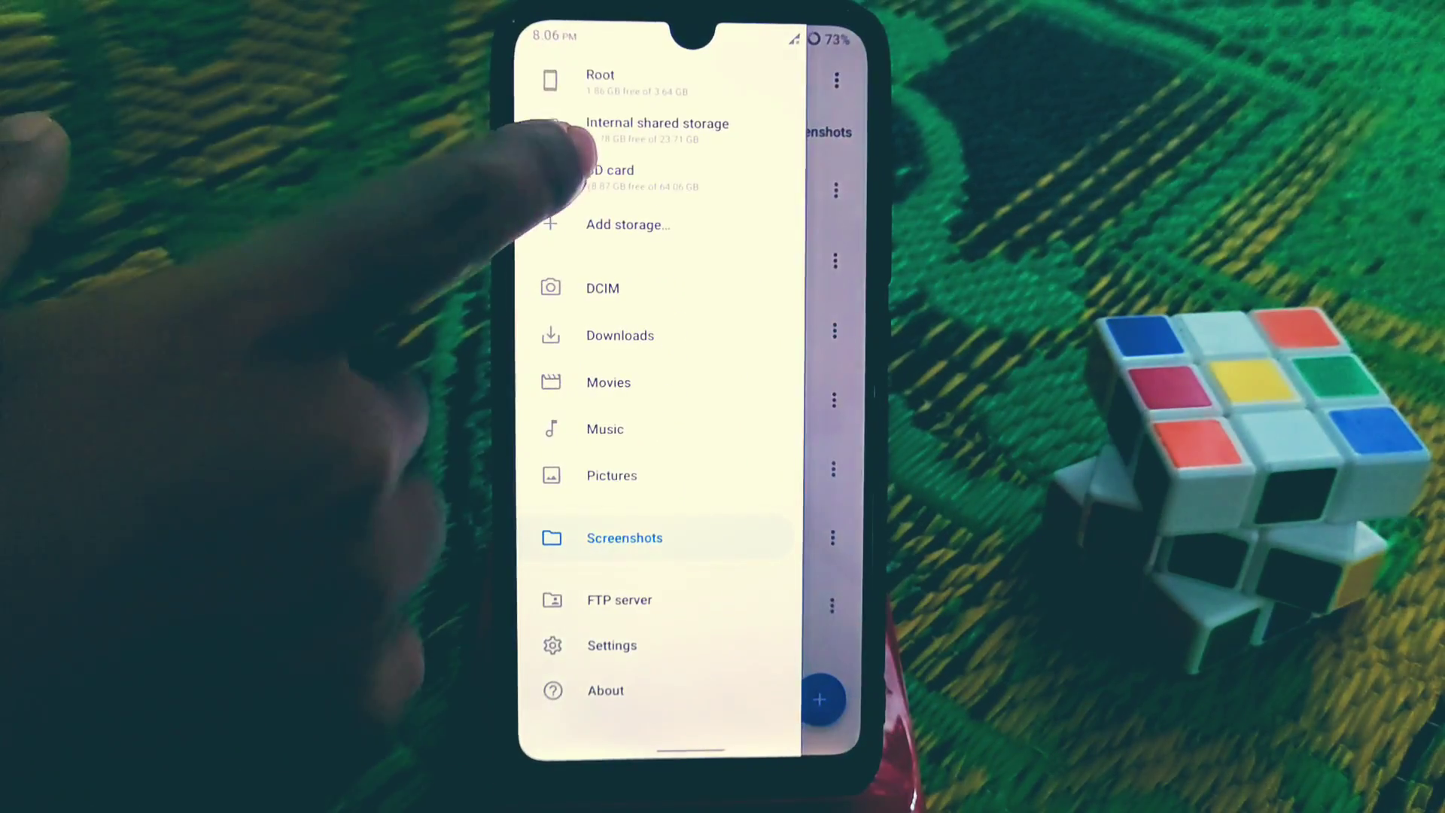
click(656, 131)
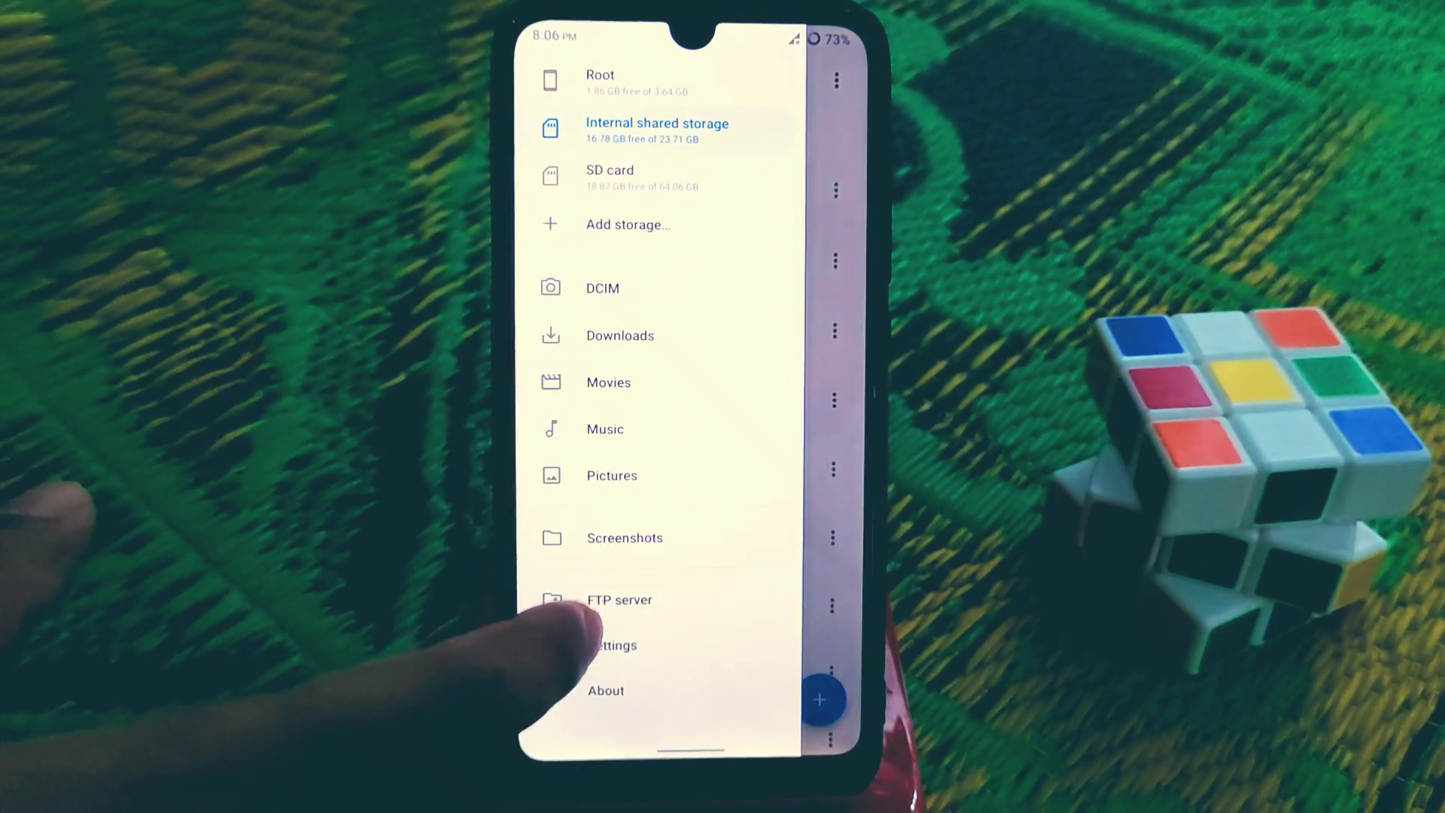
In Settings choose the orange theme colour, keep Night mode on Follow system, and enable Black night mode.
click(657, 129)
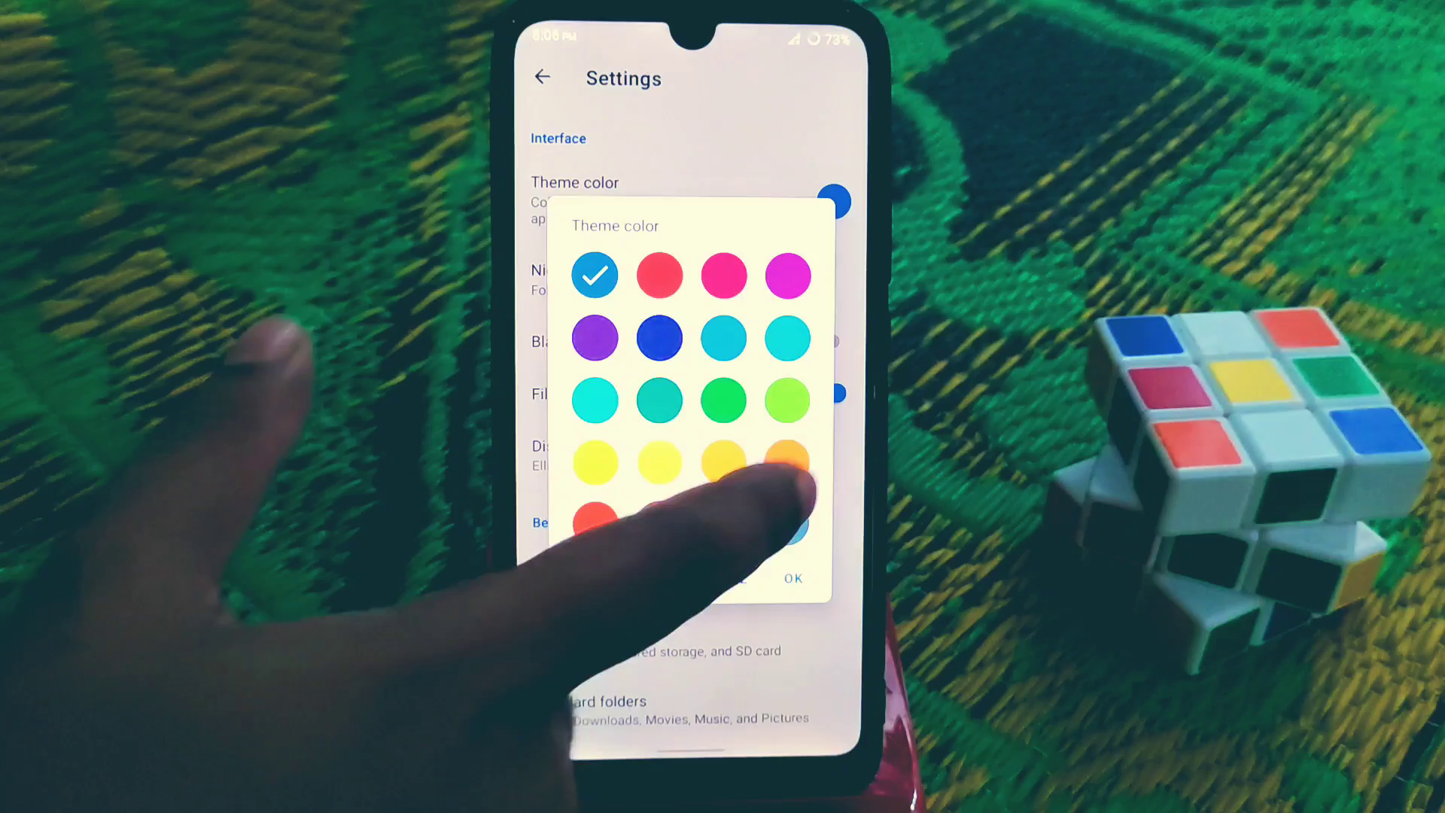
click(792, 578)
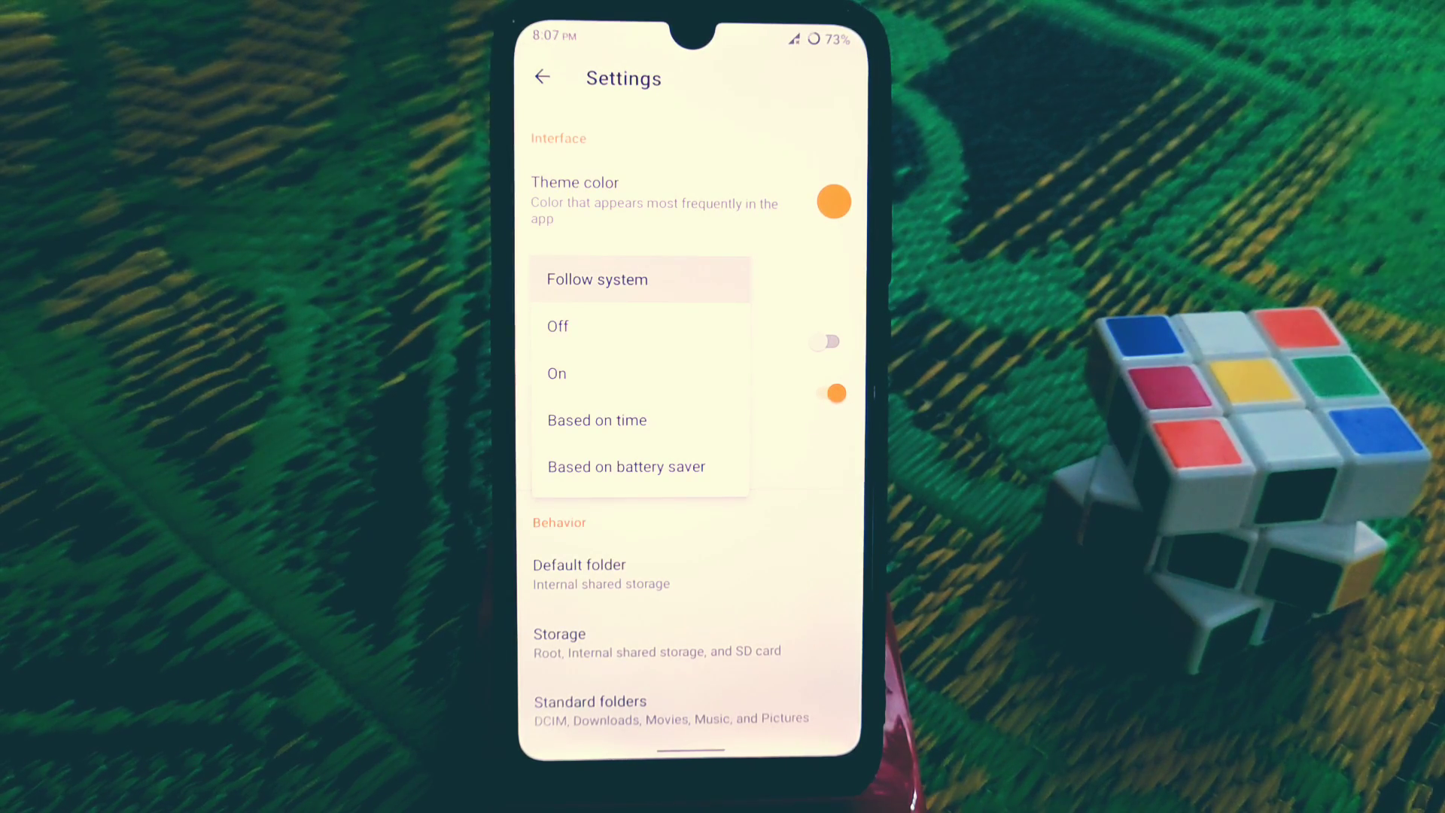
click(598, 280)
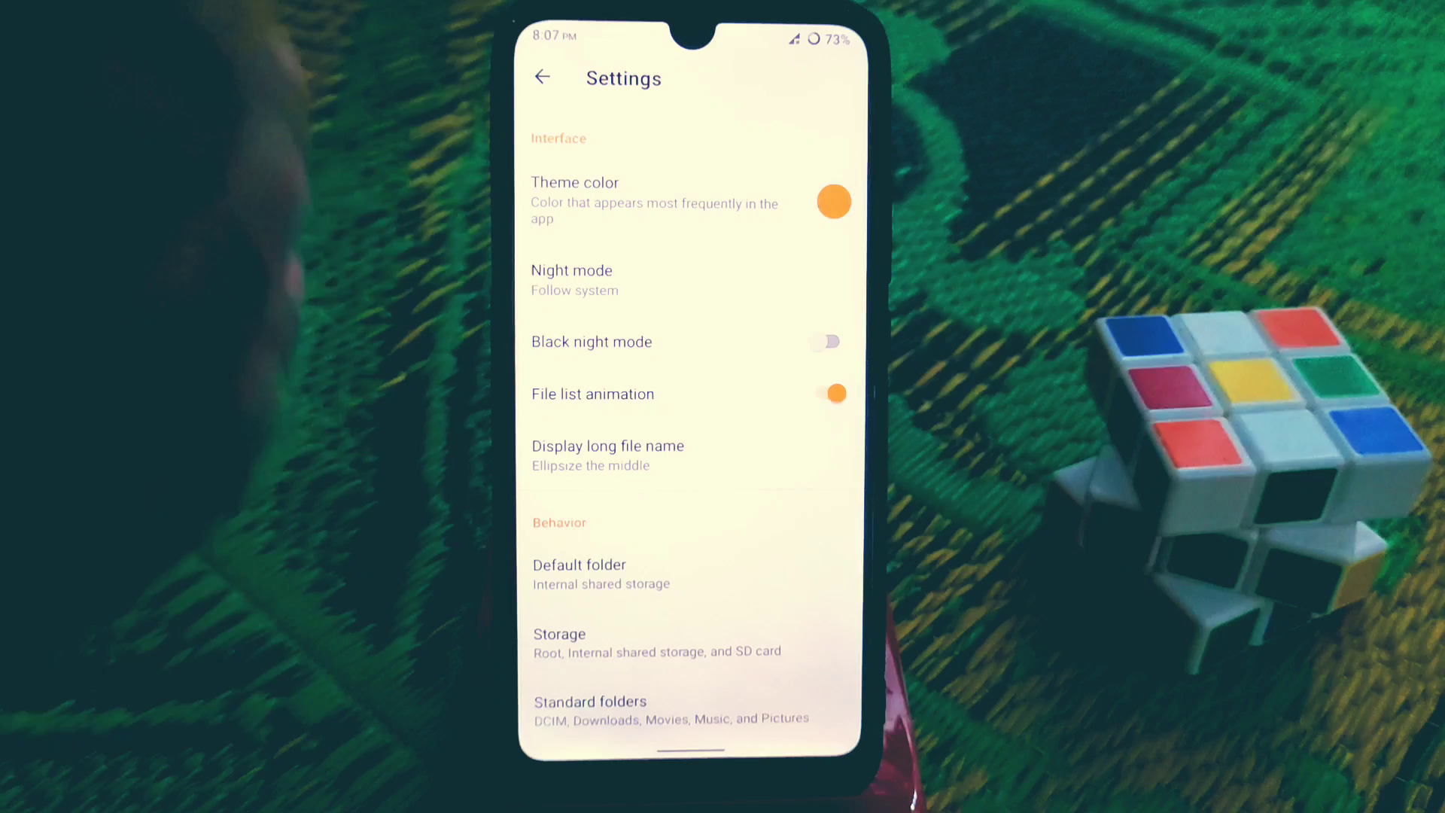
click(828, 341)
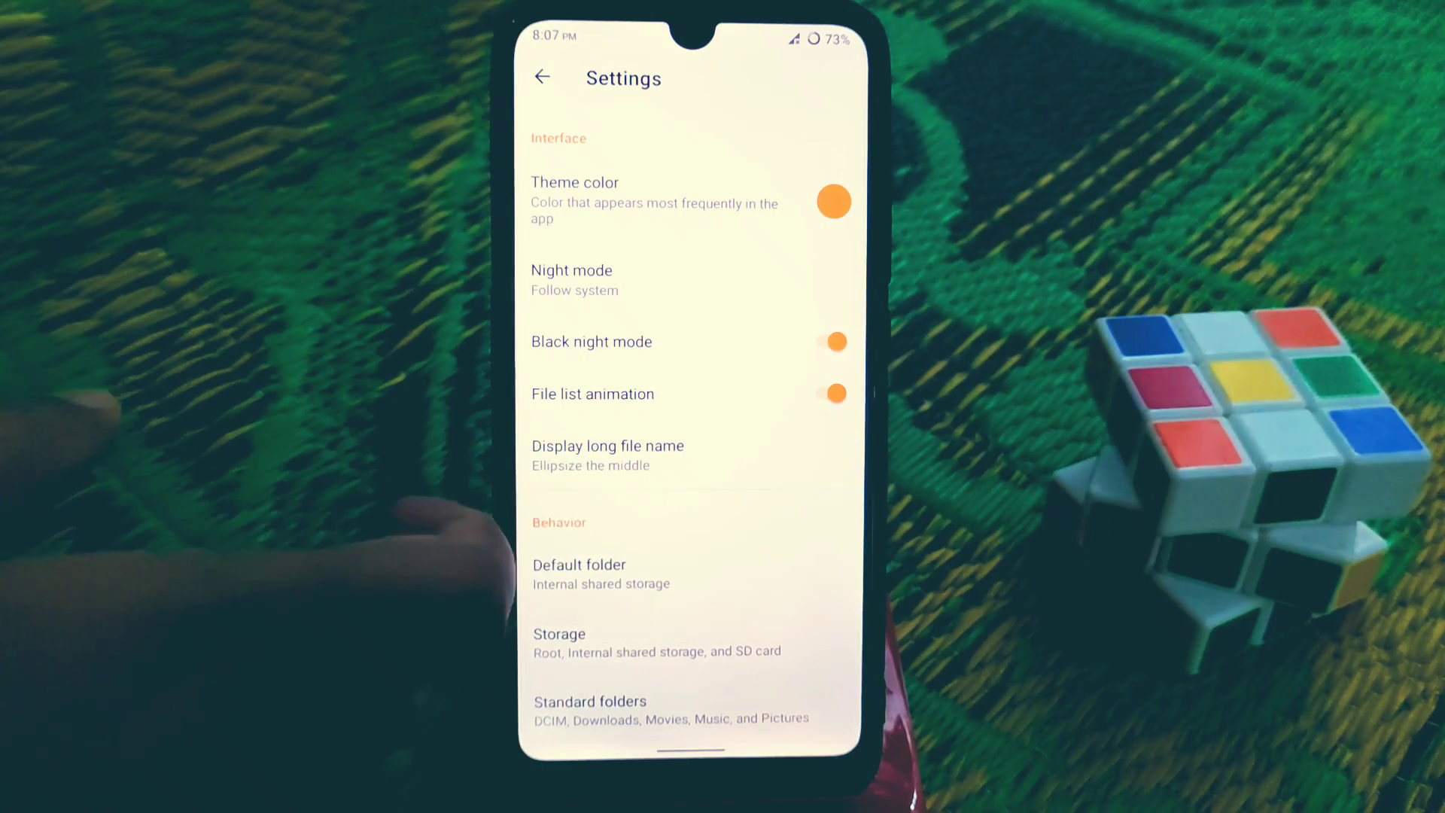
click(607, 445)
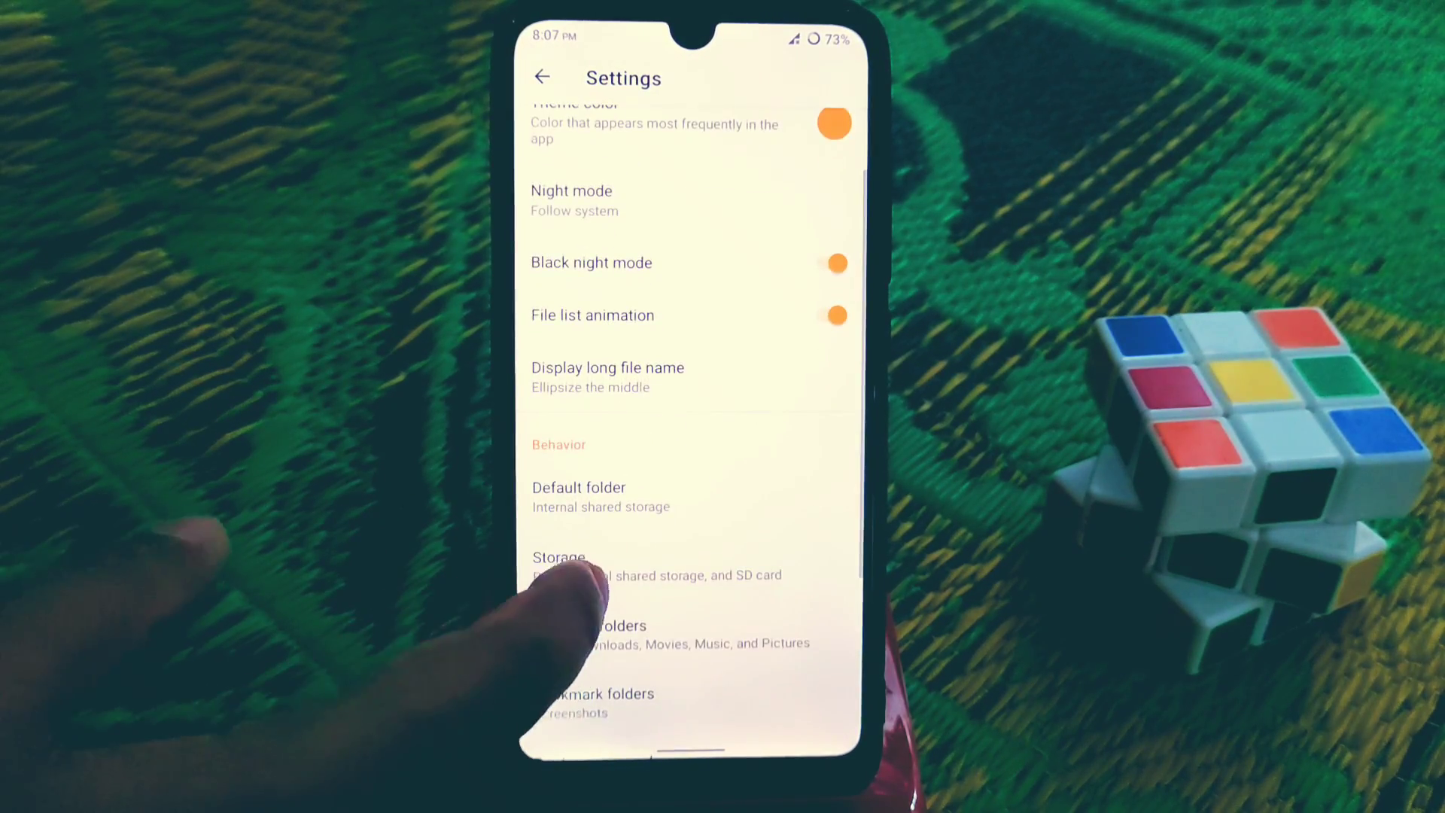
click(559, 557)
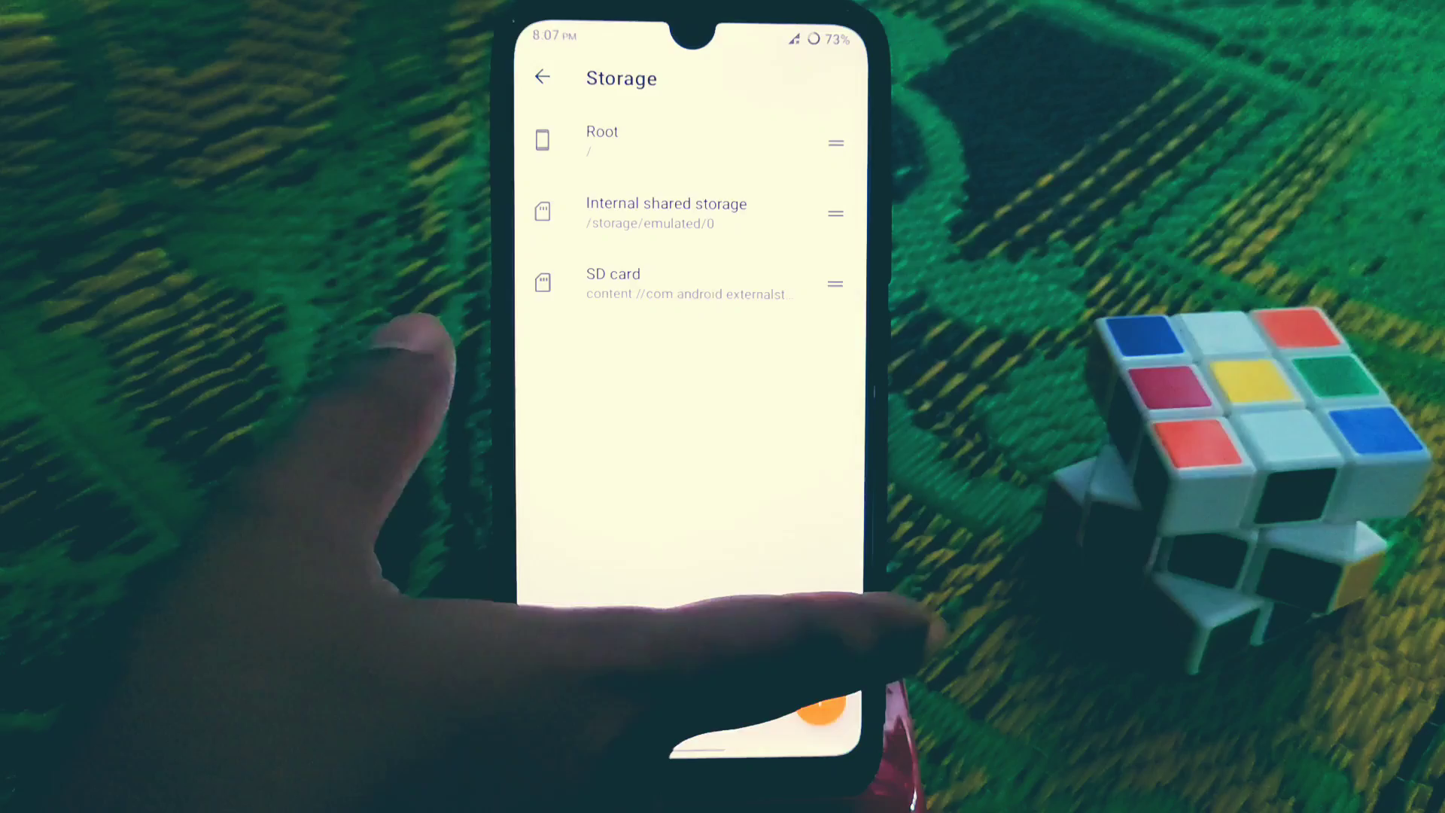
click(543, 77)
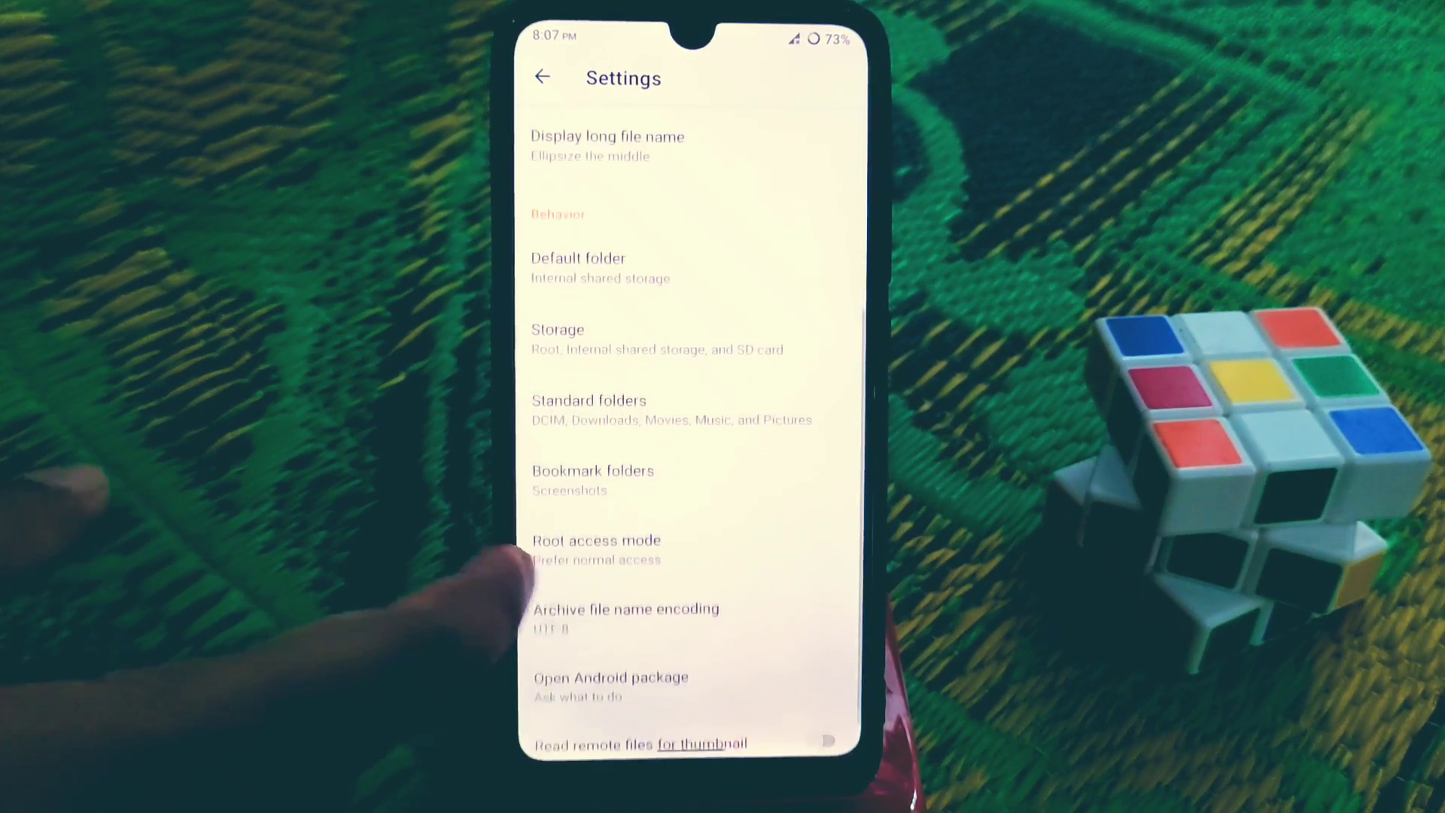
click(596, 548)
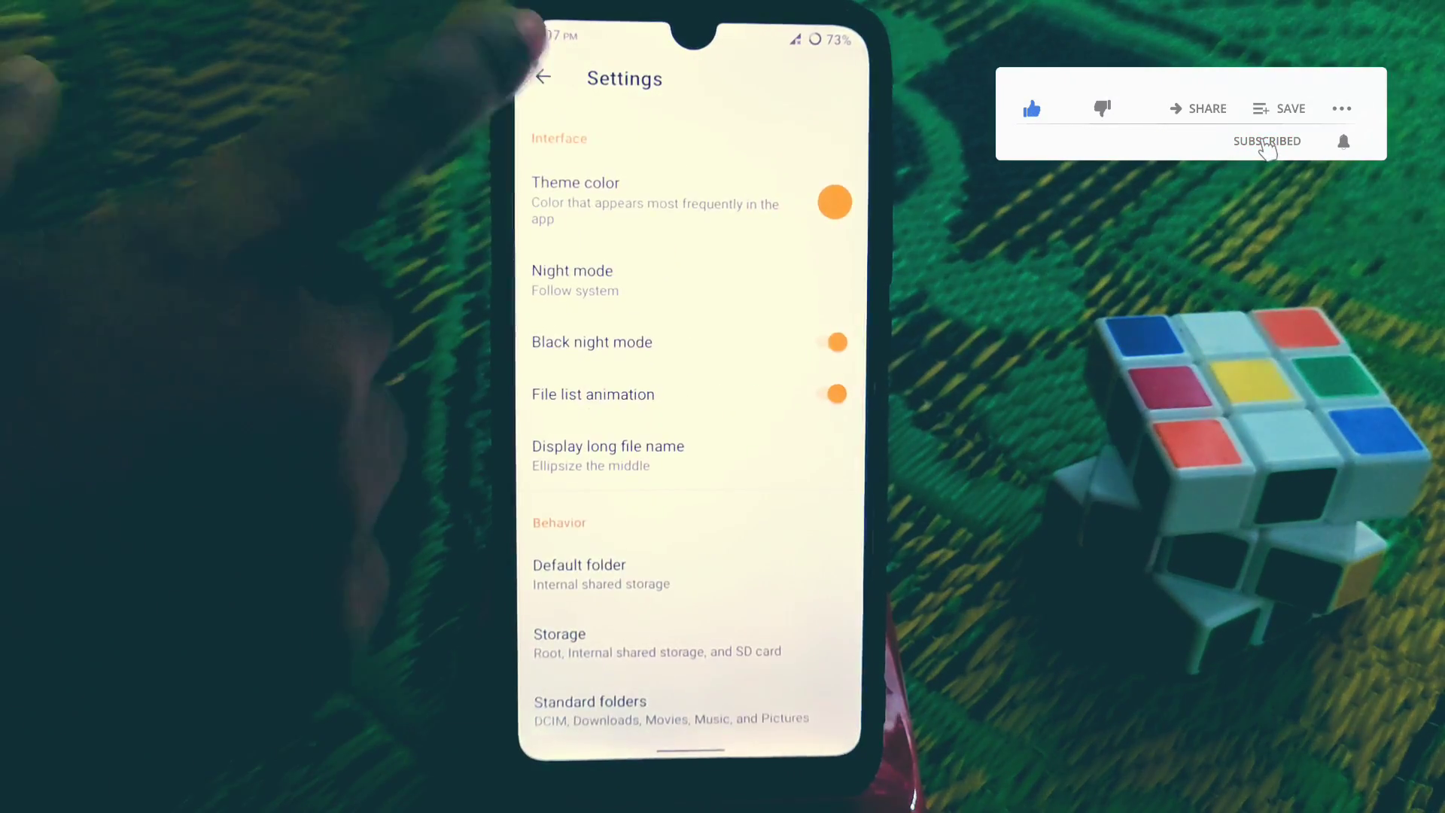
Select the Root storage location and grant the Superuser Request.
click(544, 76)
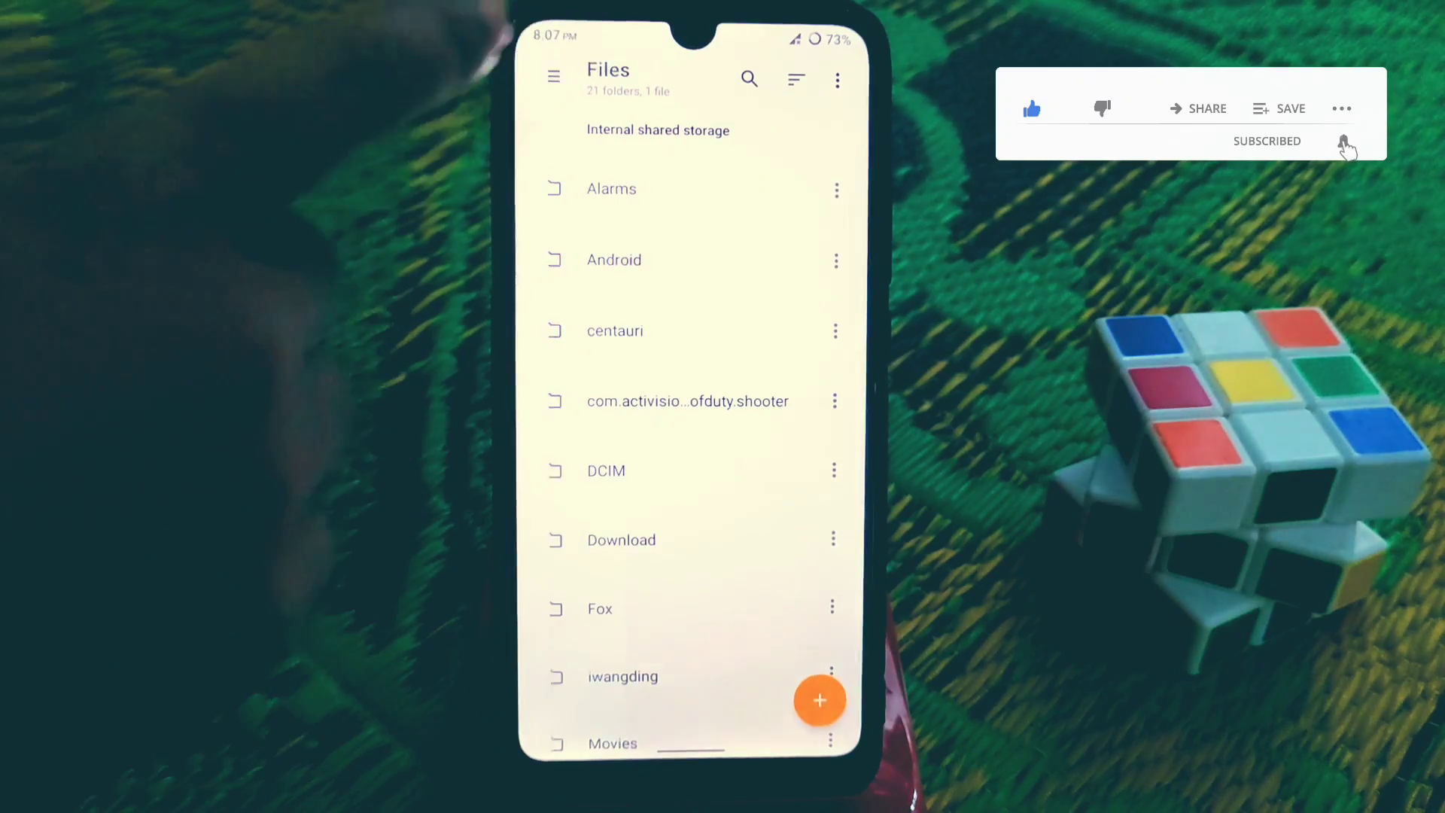
click(554, 77)
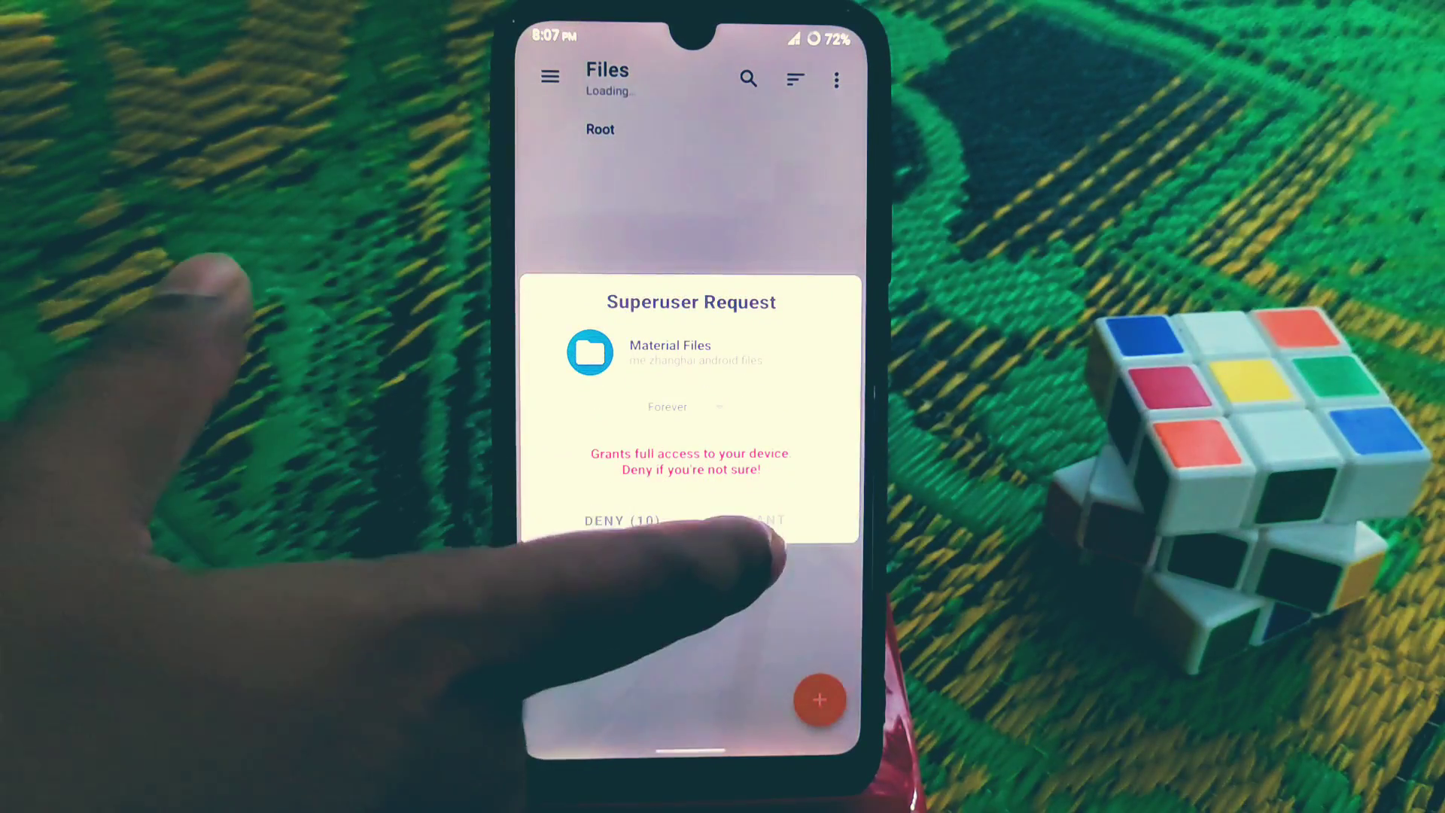
click(765, 520)
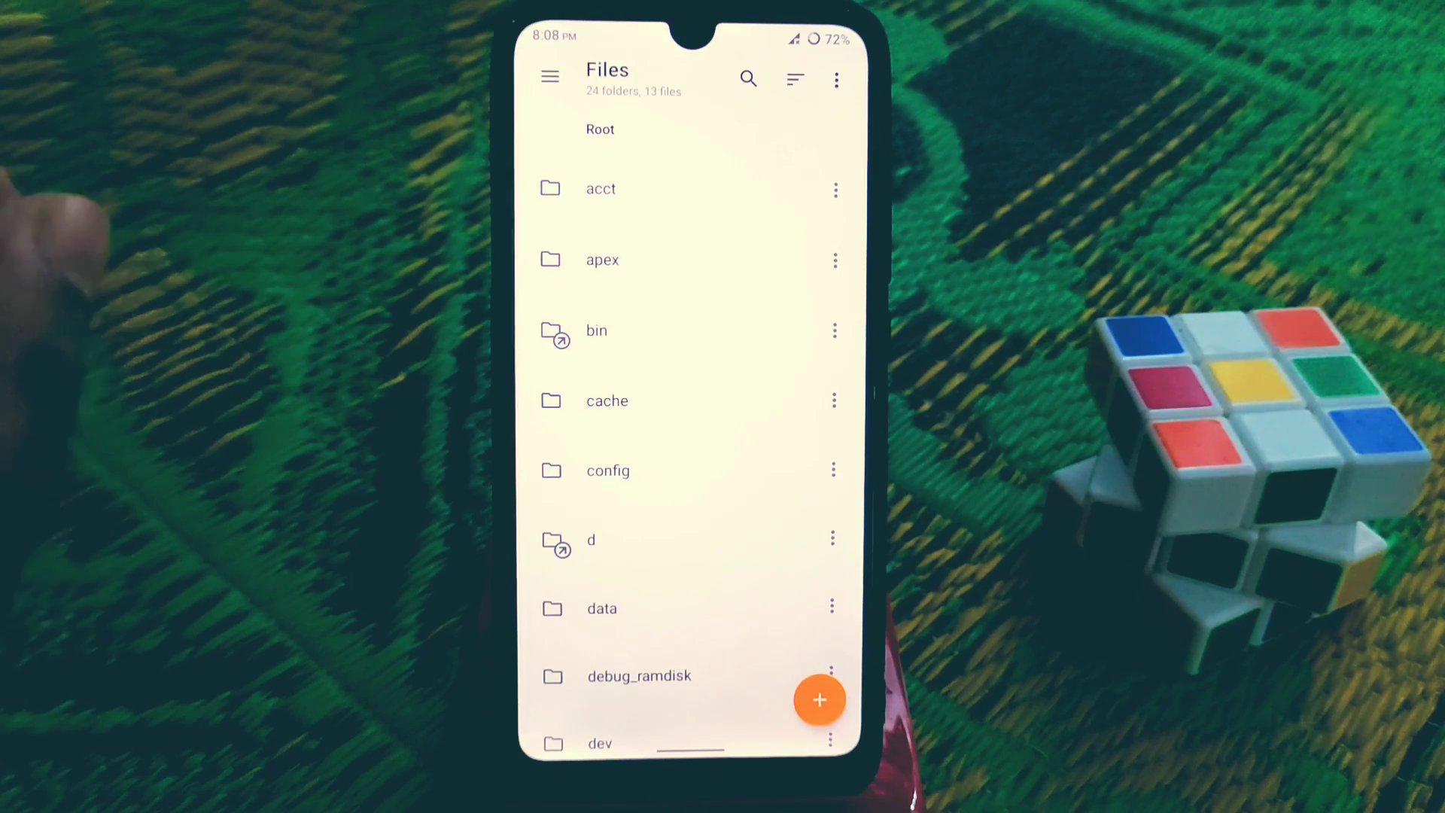
Browse into /system/app, listing system apps like Bluetooth and GoogleTTS.
scroll(down, 3)
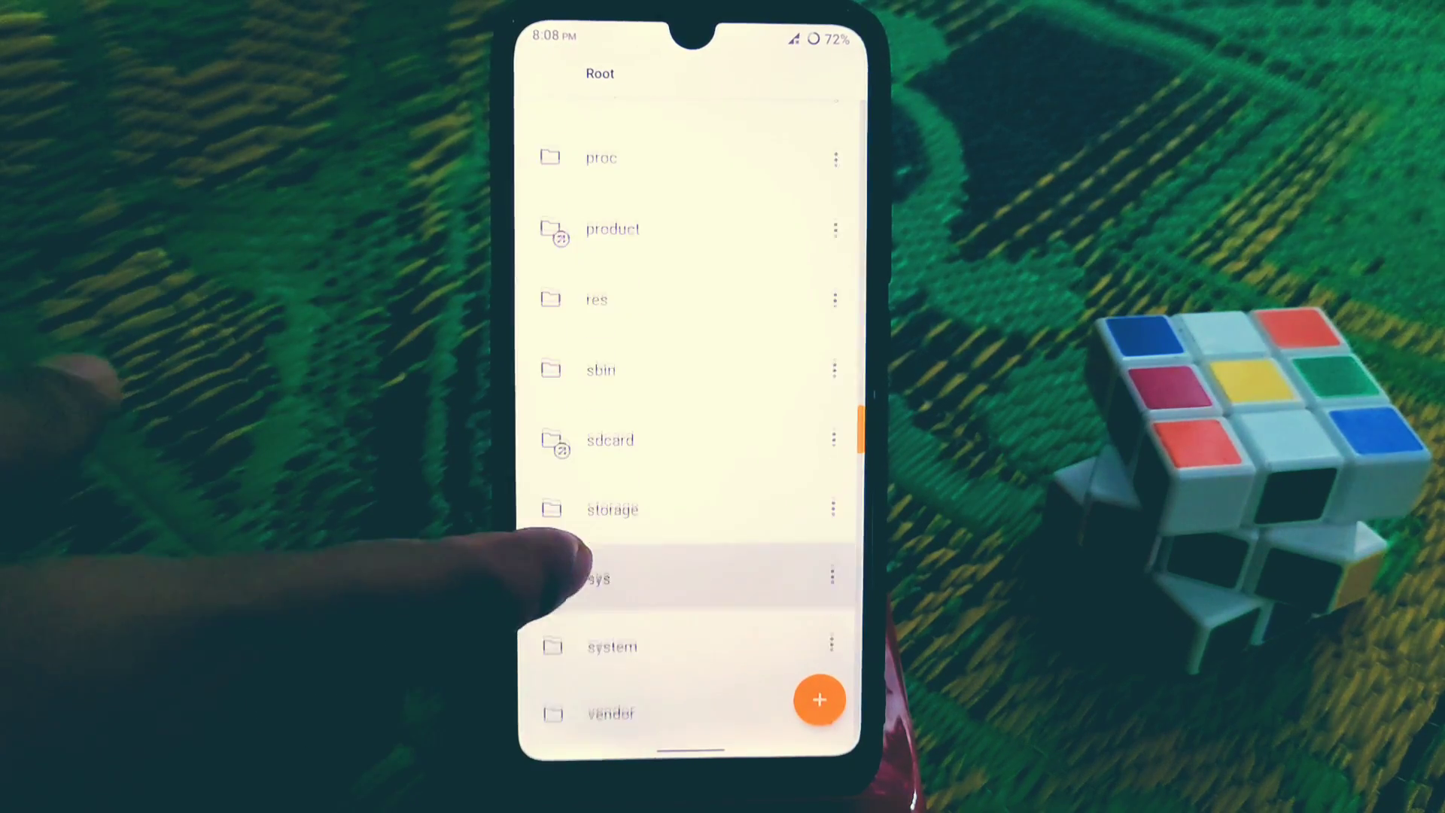
scroll(up, 3)
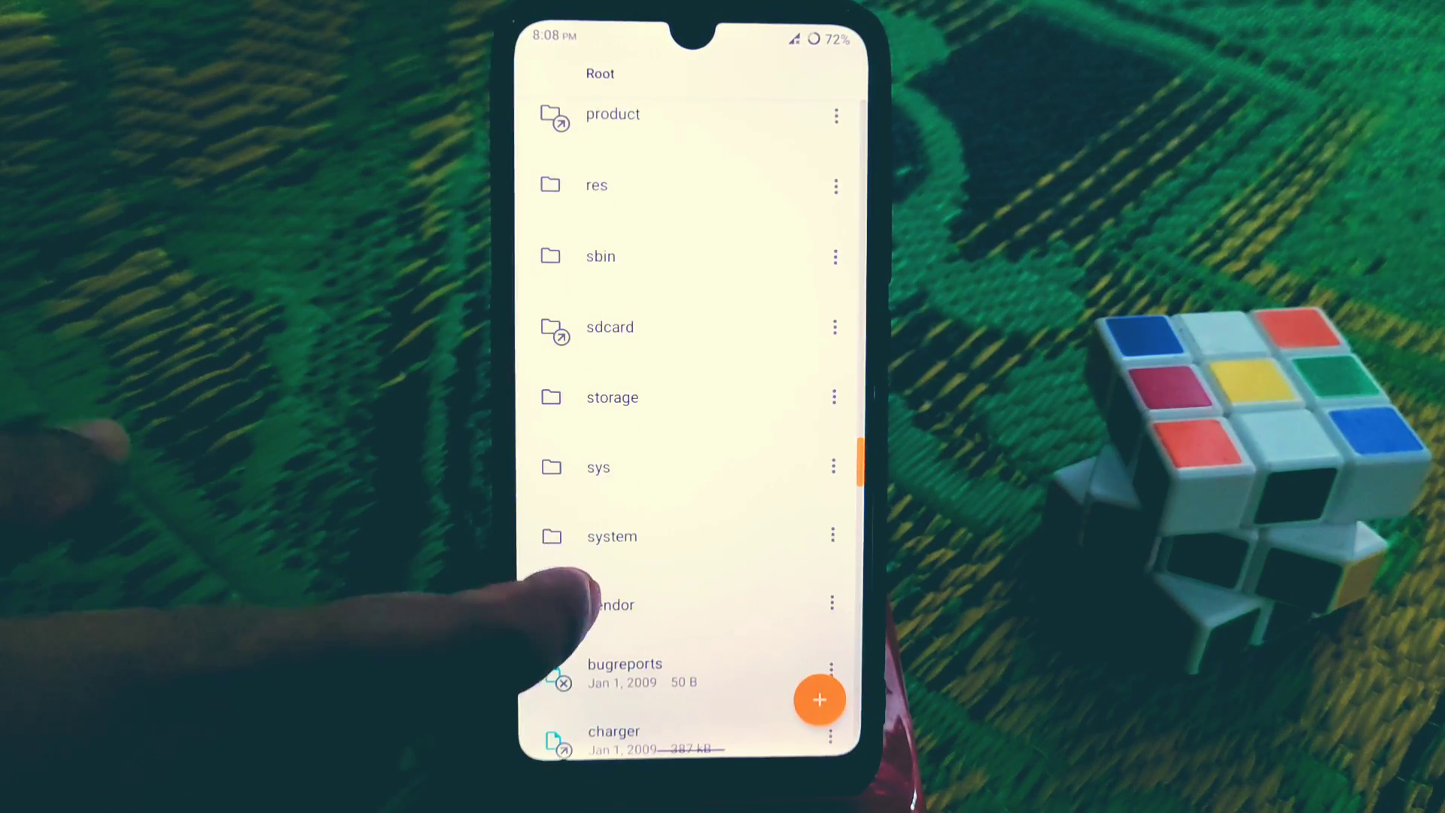
click(611, 536)
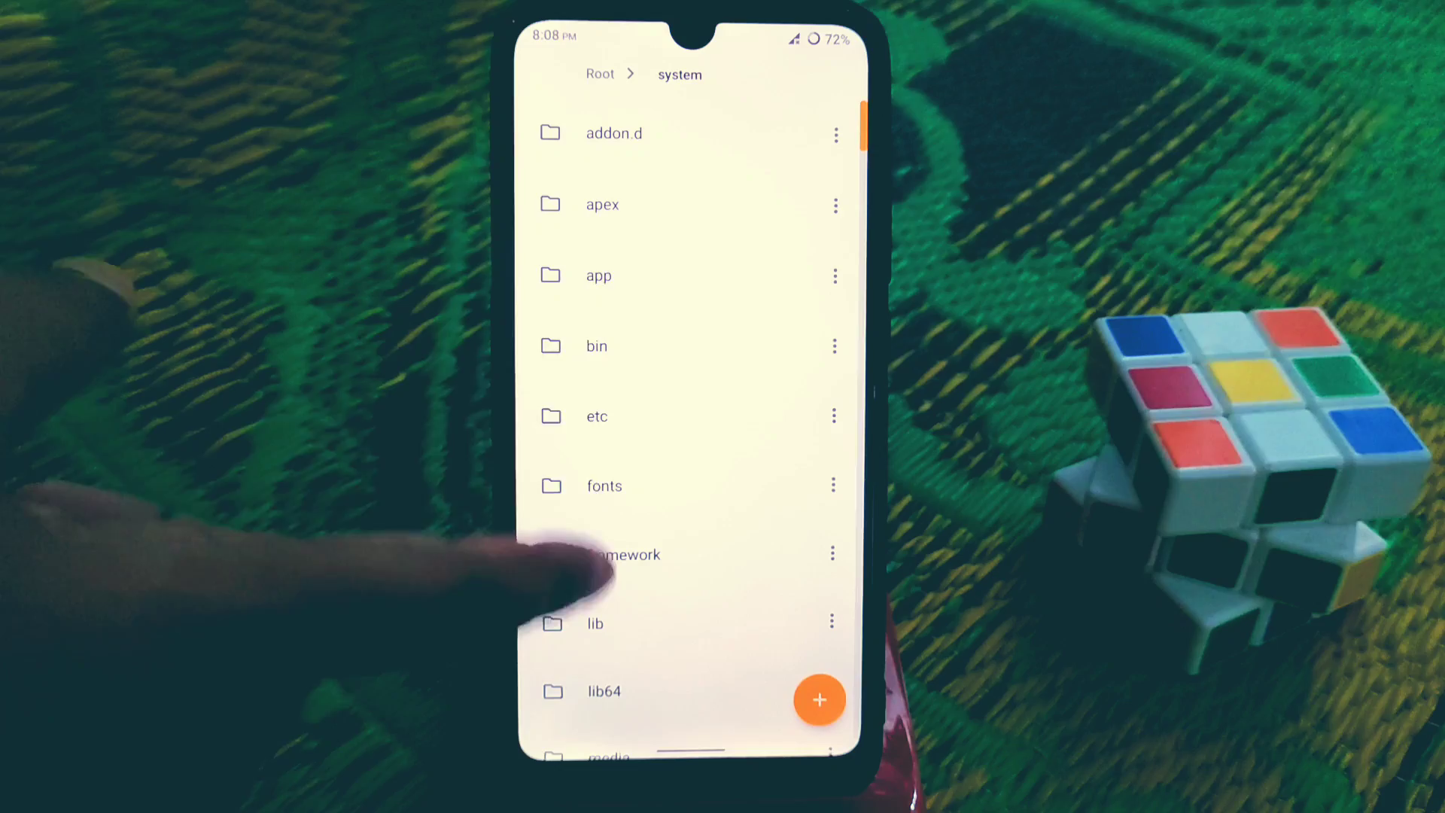
click(597, 274)
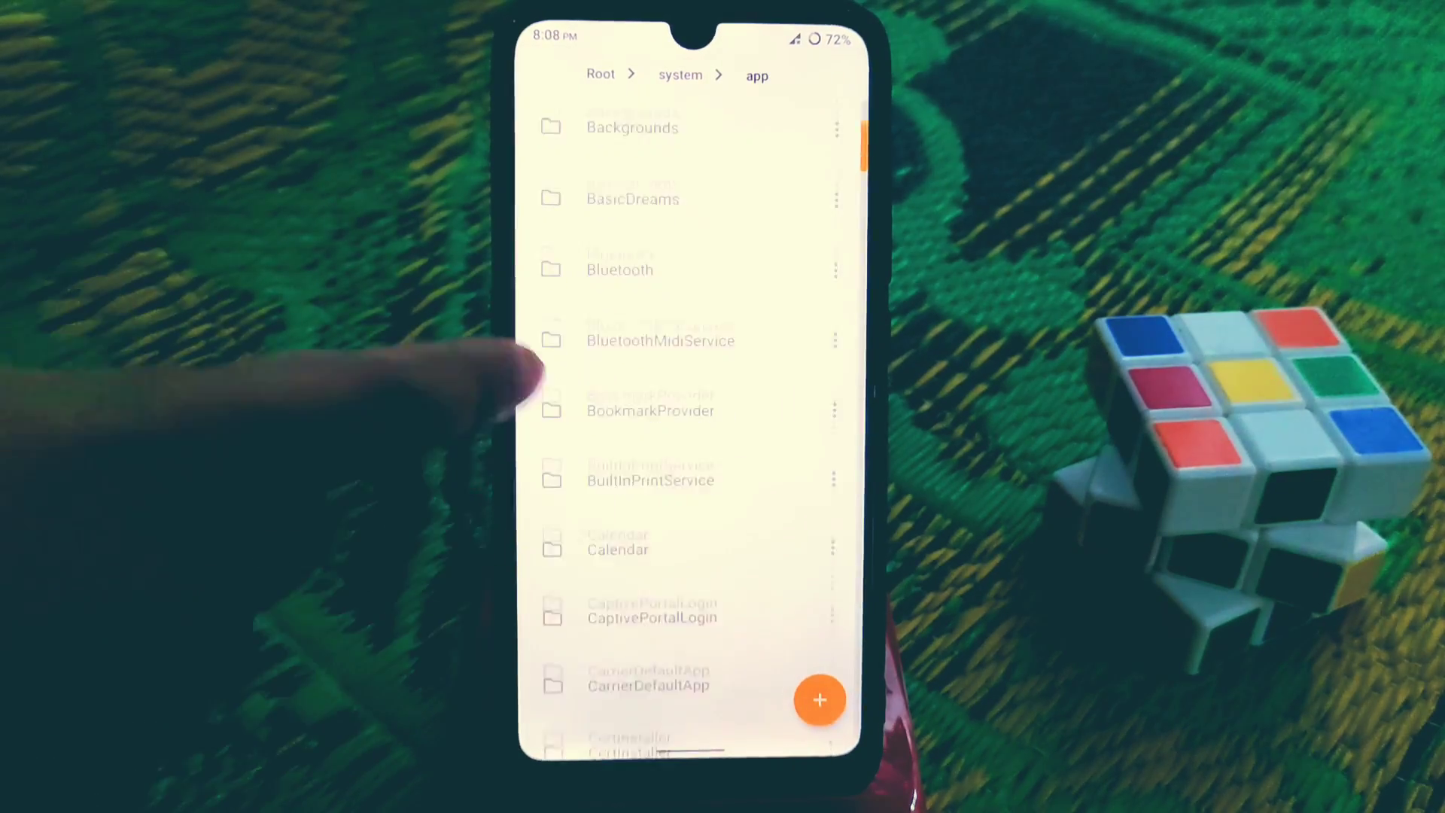
scroll(down, 3)
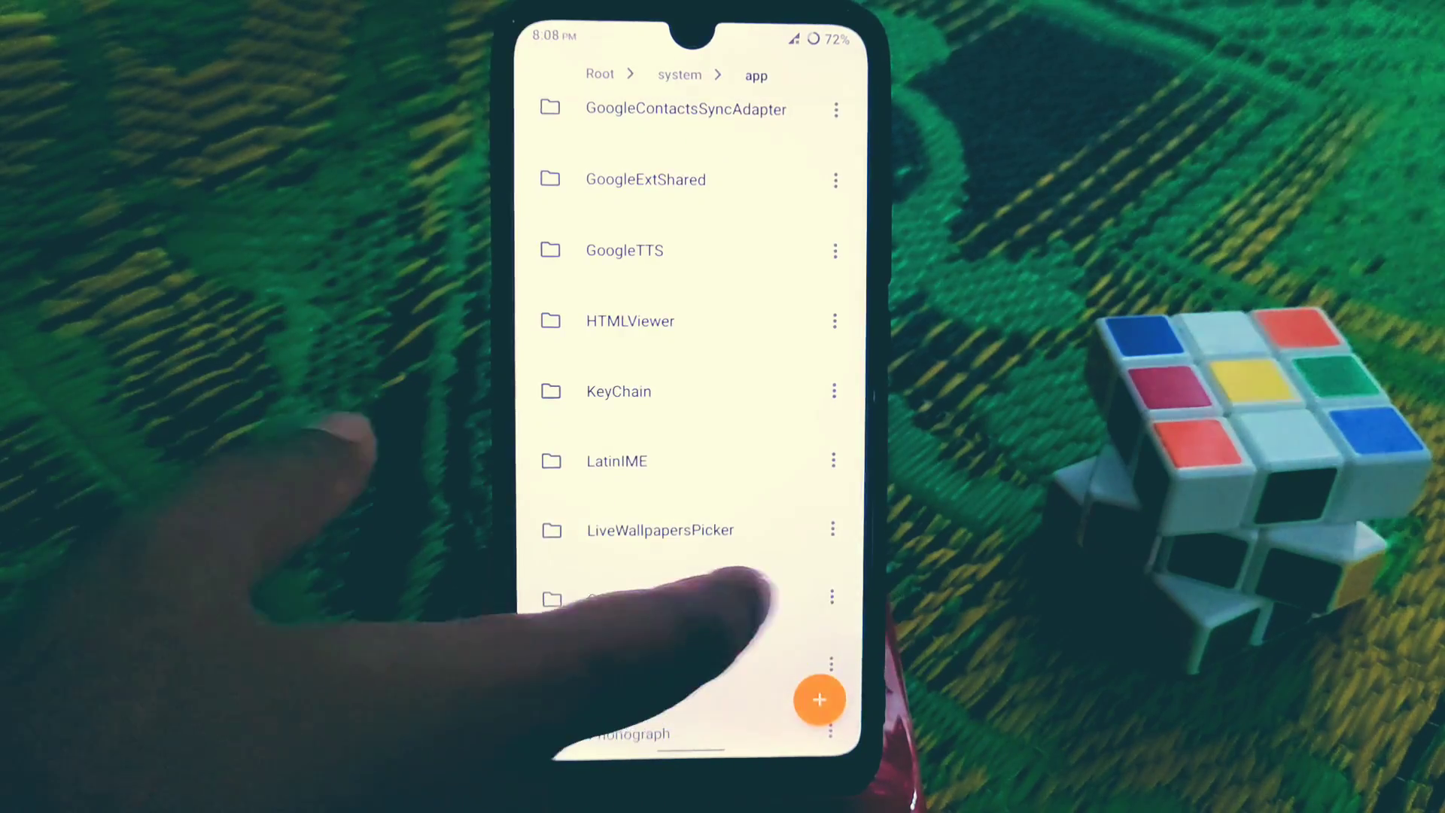
scroll(down, 3)
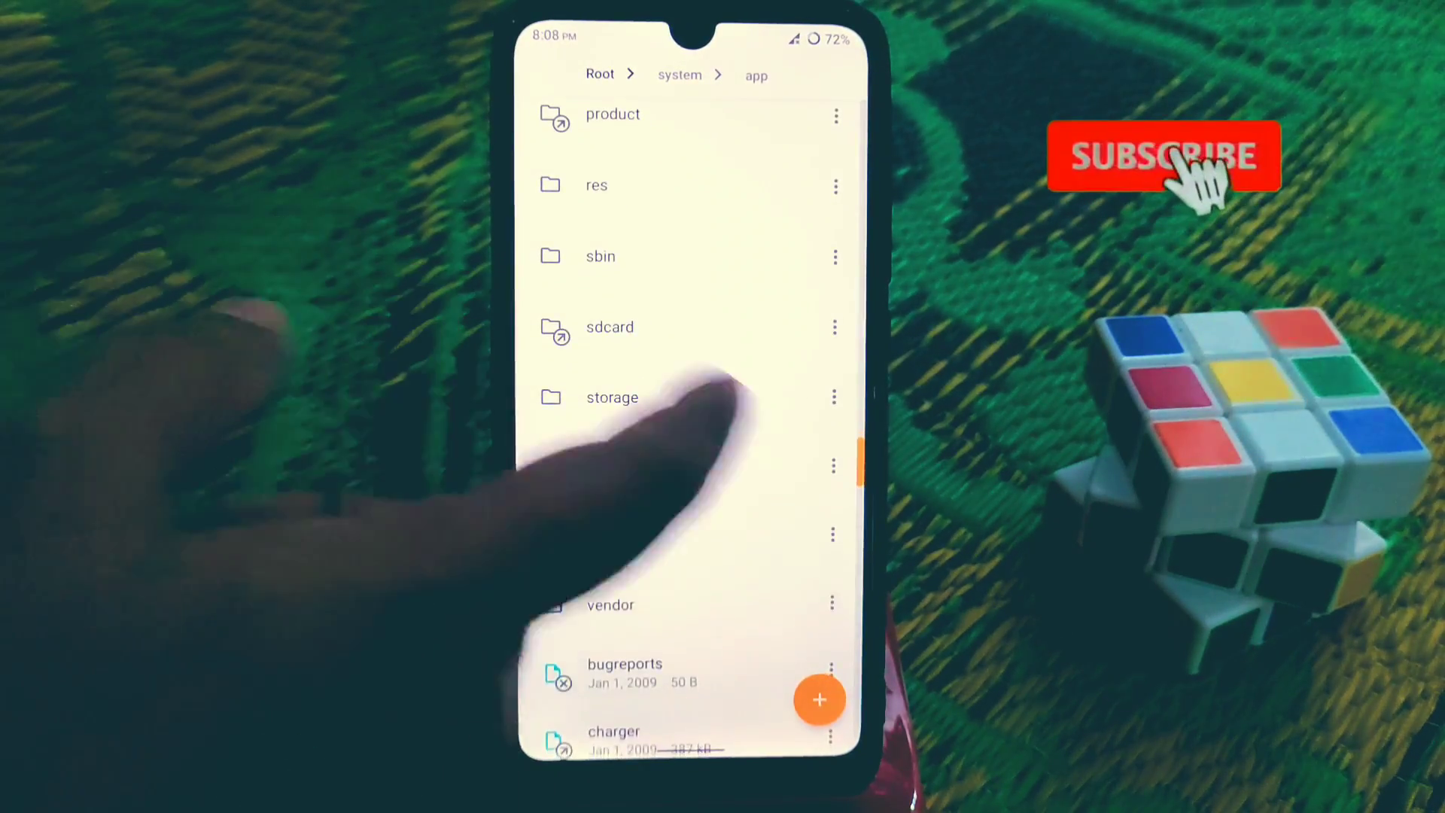